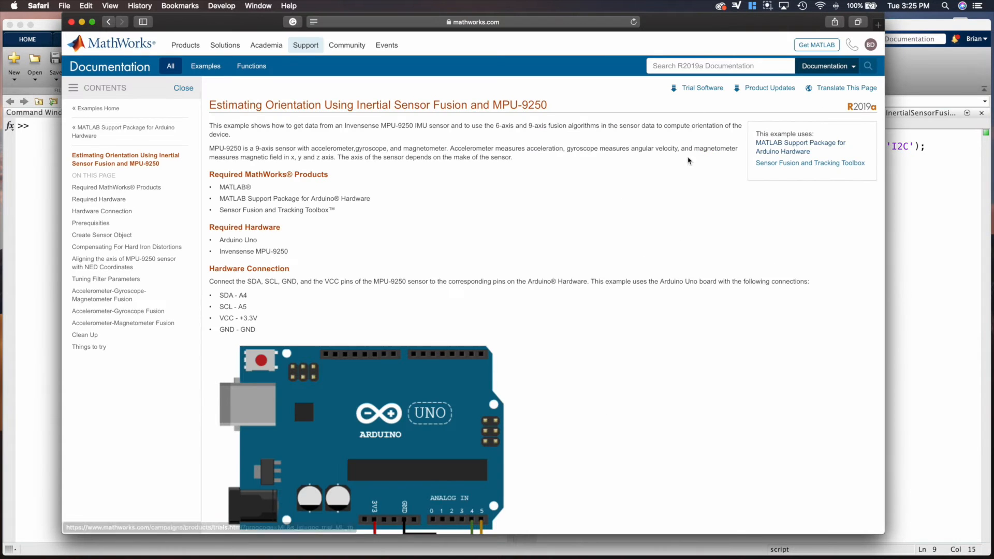
Switch the Editor to mag_acc.m, the accelerometer-magnetometer DCM orientation script.
scroll("down", 3)
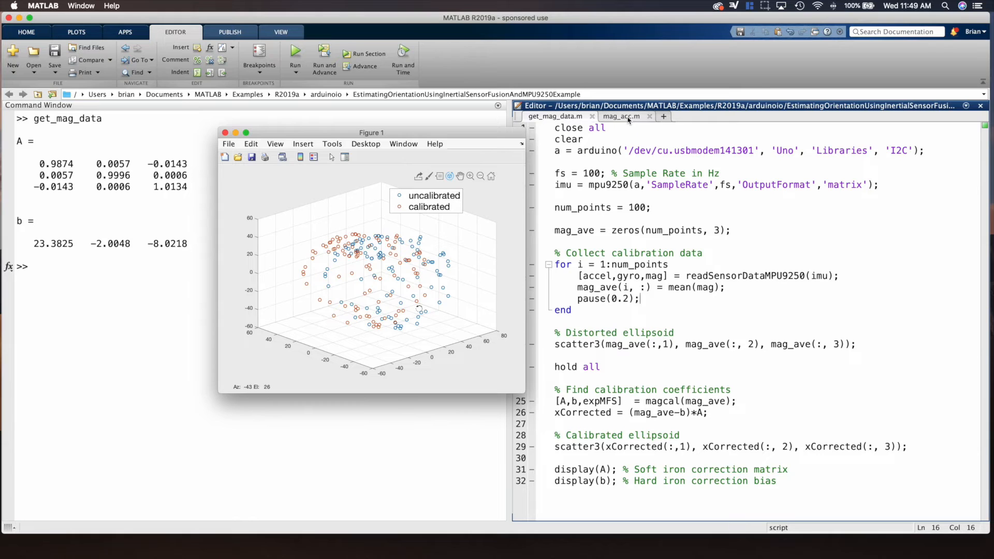
left_click(622, 116)
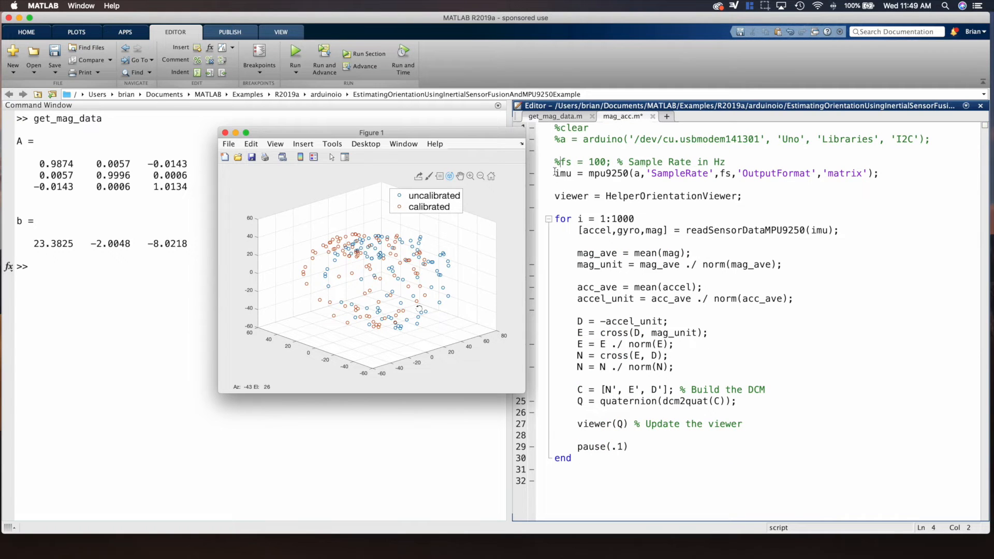
Insert a mag_calibrate call so the magnetometer readings use the calibration results.
type("mag_calibrate")
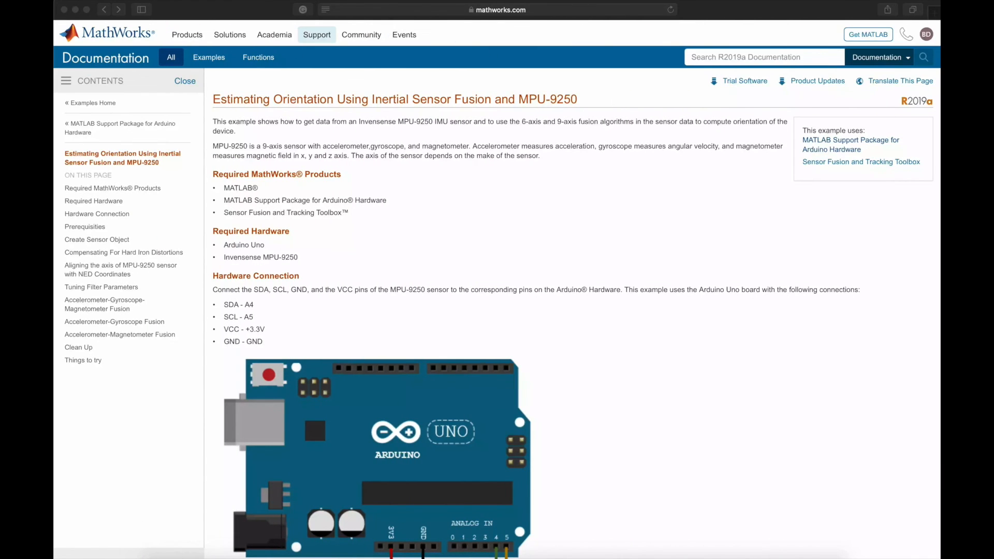
Scroll the MPU-9250 example down to the Accelerometer-Gyroscope-Magnetometer Fusion ahrsfilter code.
scroll("down", 3)
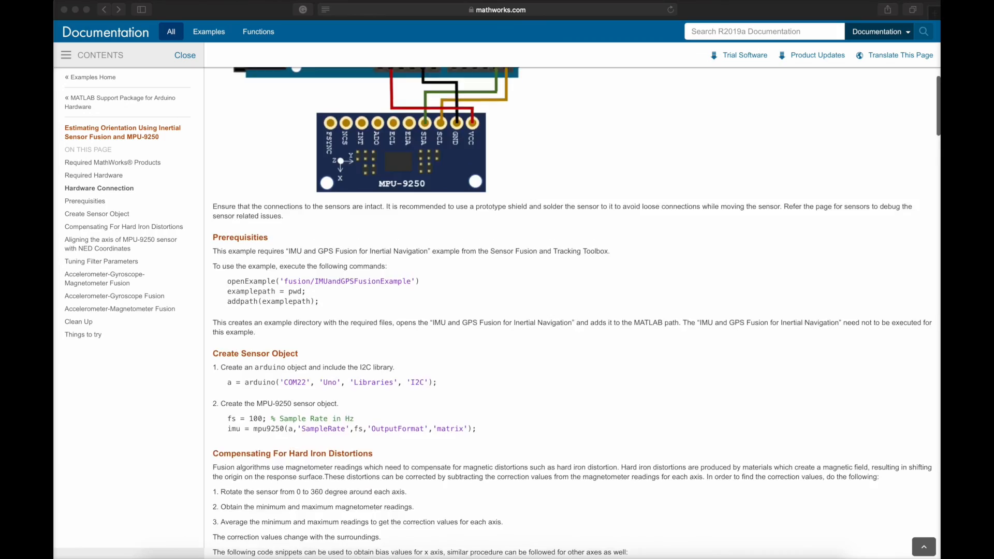
scroll("down", 3)
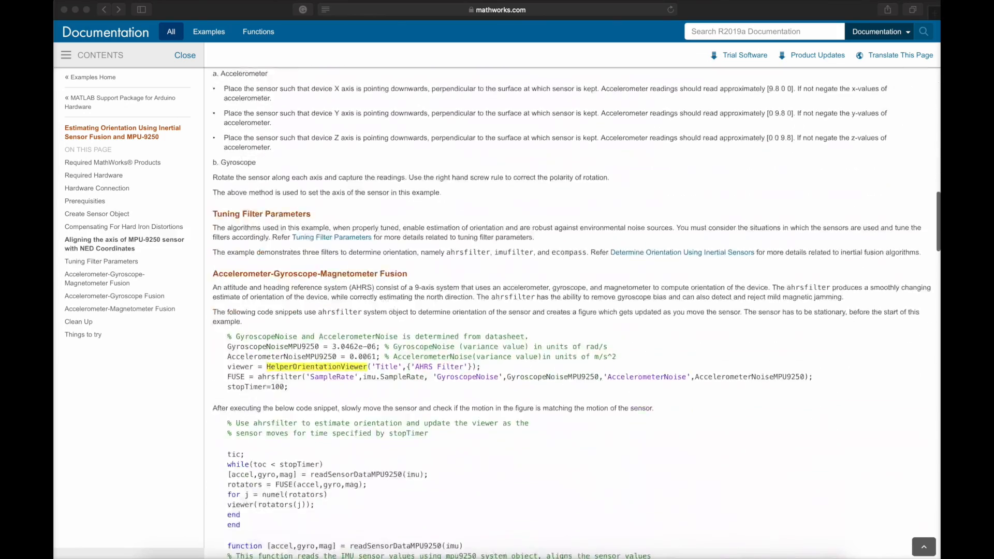